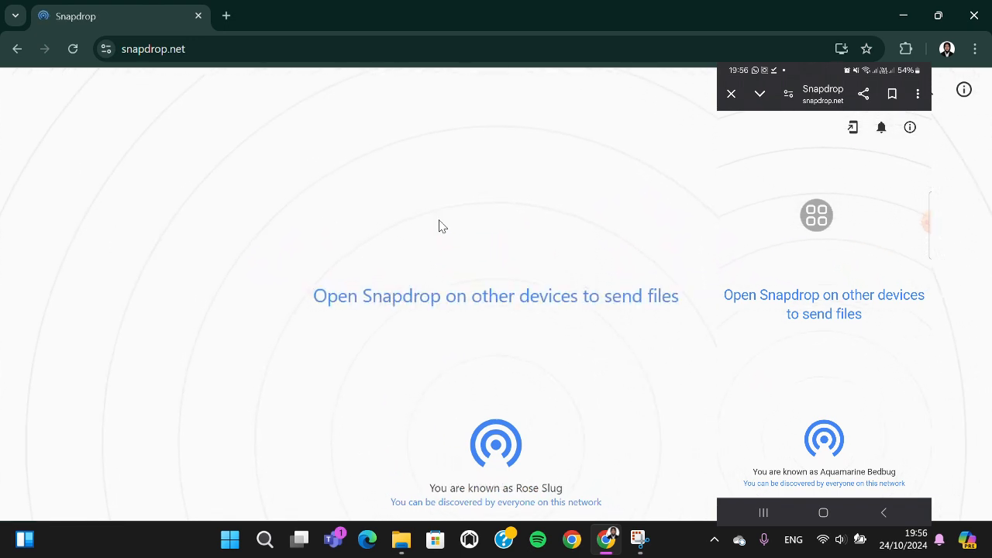
pyautogui.moveTo(456, 224)
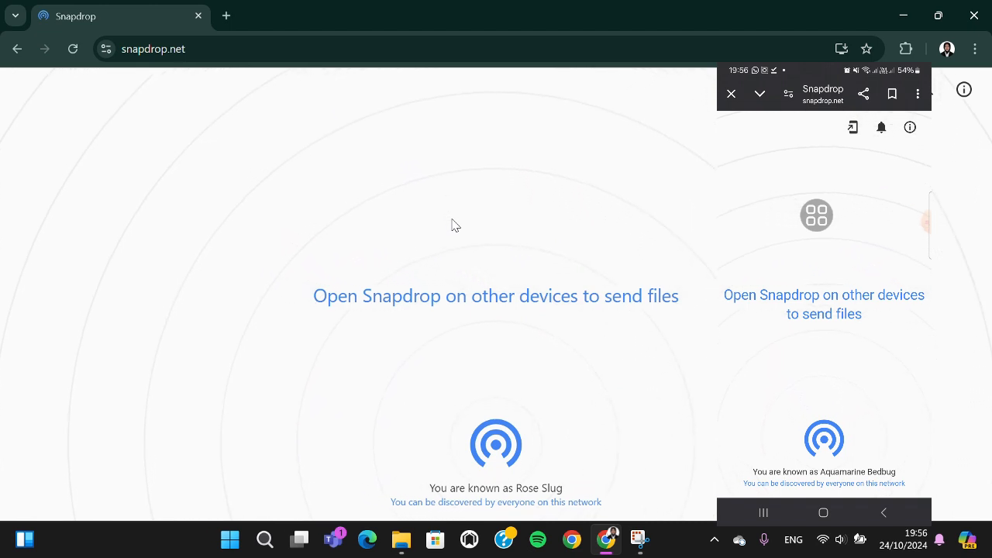
pyautogui.moveTo(530, 184)
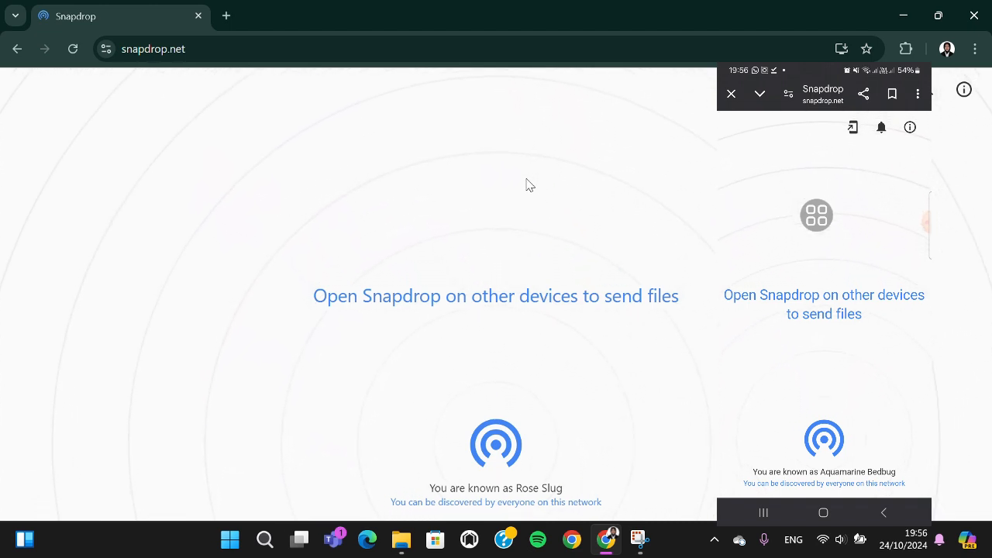
pyautogui.moveTo(347, 338)
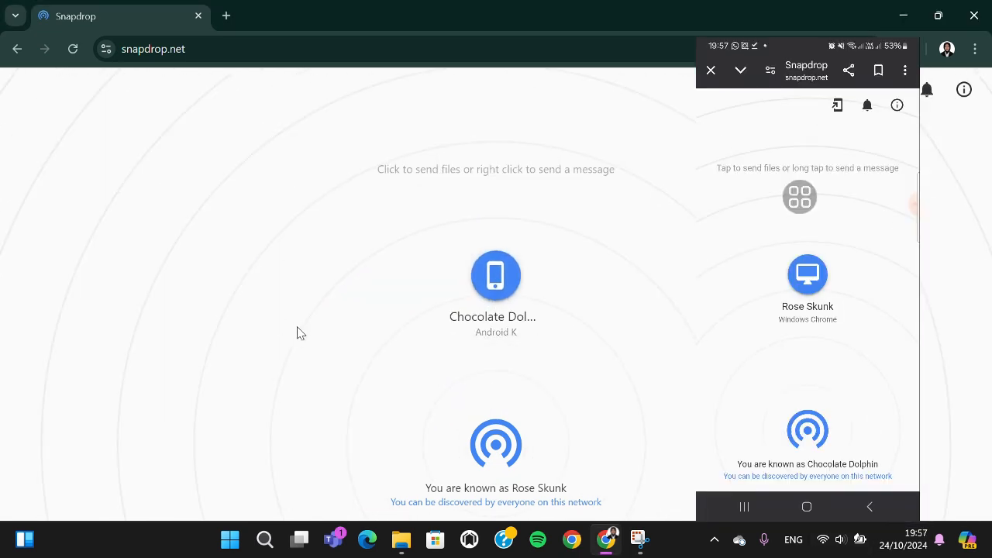
pyautogui.moveTo(293, 290)
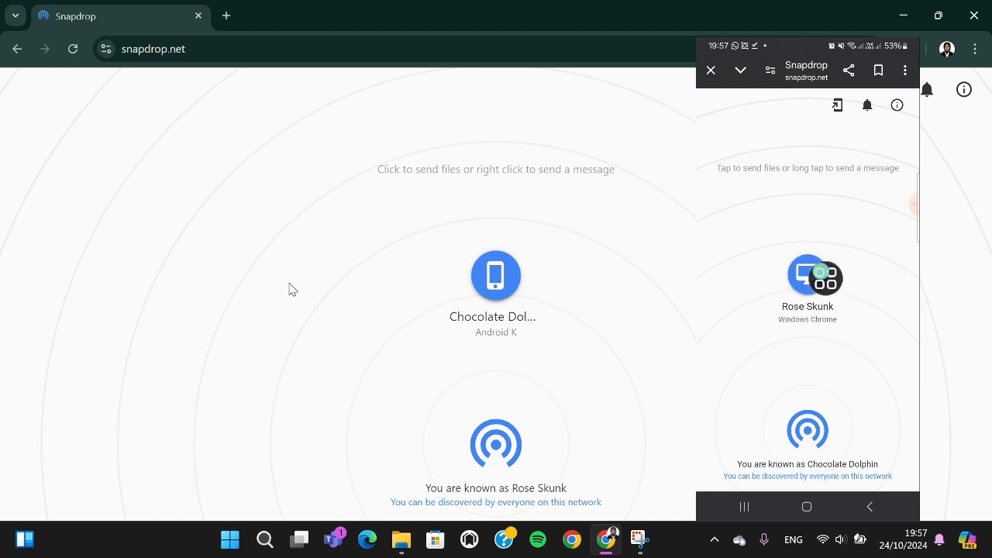
# Step: Pick the voice recording 'Live ma life.m4a' from the phone's Voice Recorder and send it
pyautogui.click(807, 276)
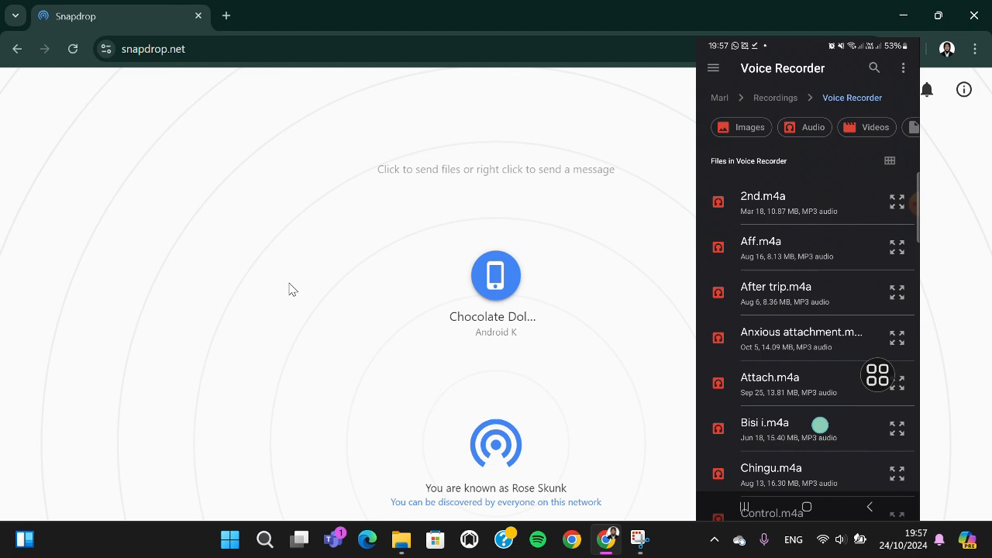
pyautogui.scroll(-3)
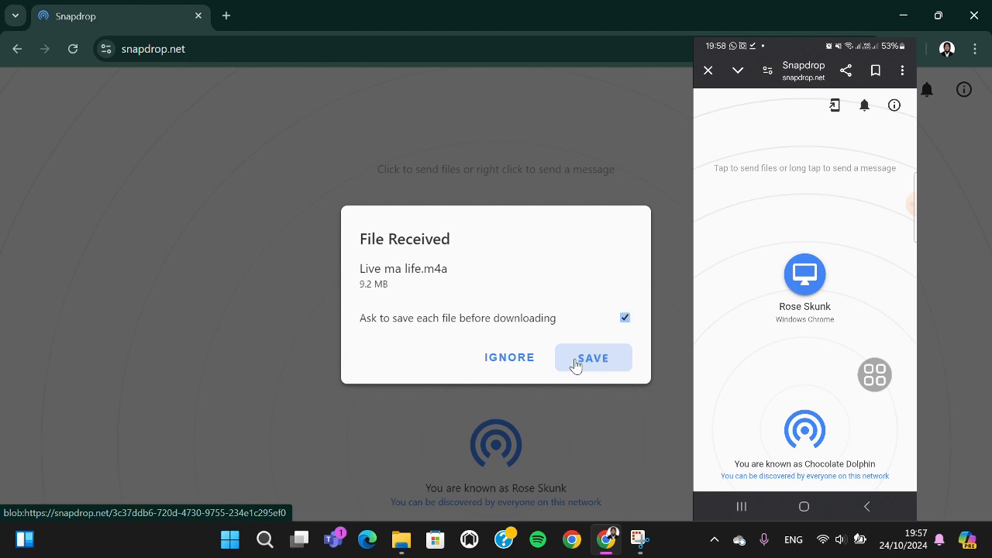
# Step: Save 'Live ma life.m4a' to the computer from the File Received prompt
pyautogui.click(592, 356)
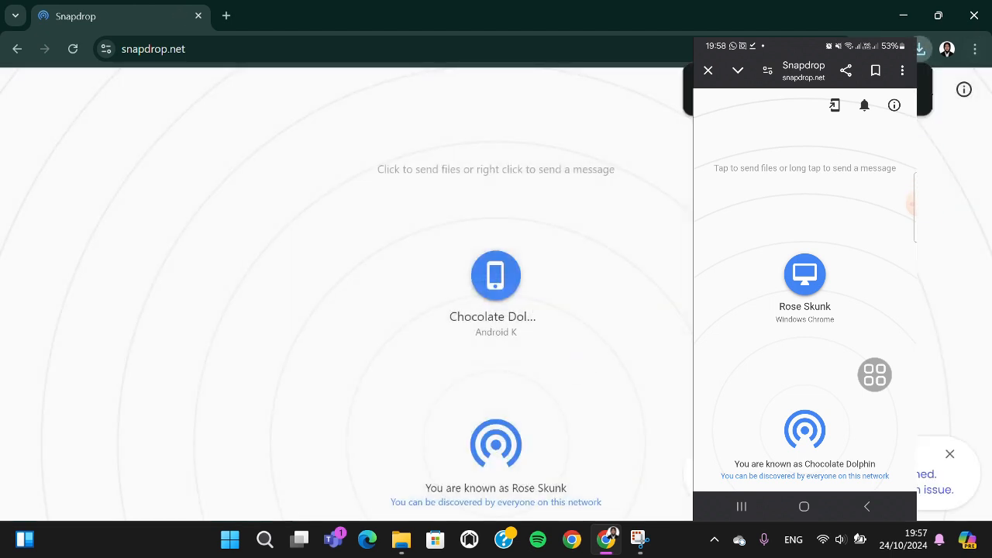